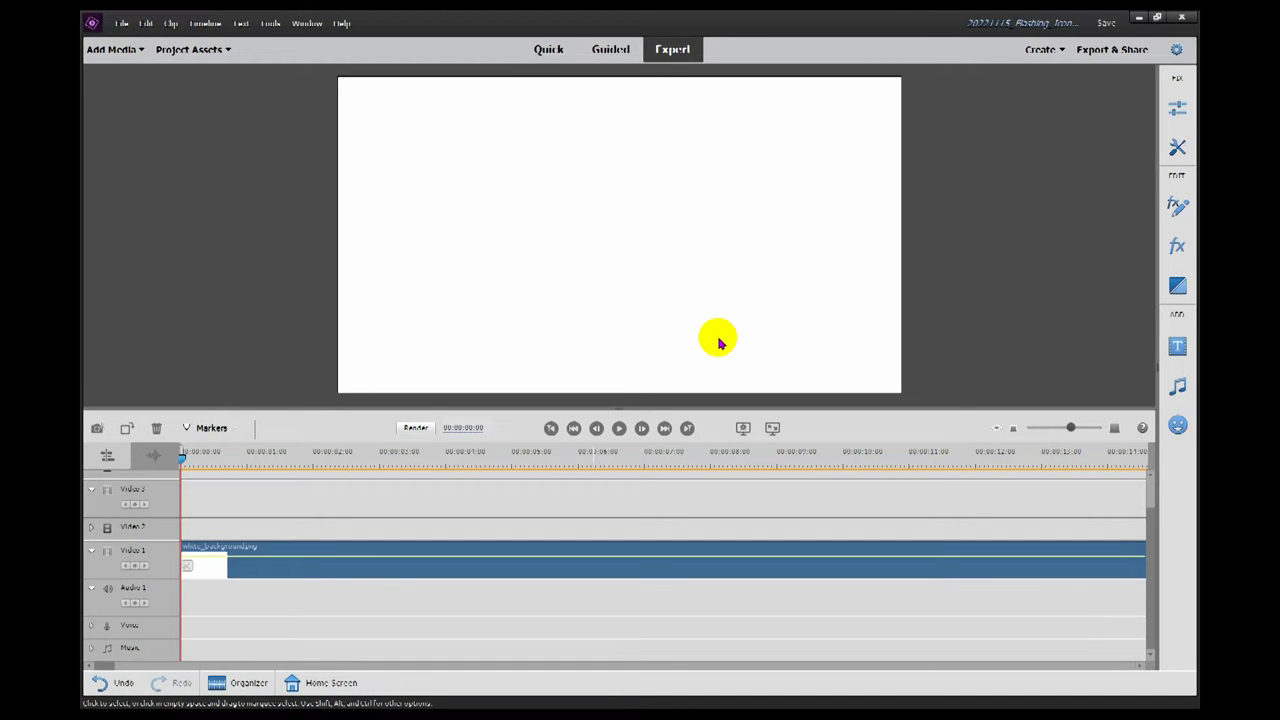
{"action": "mouse_move", "coordinate": [708, 330]}
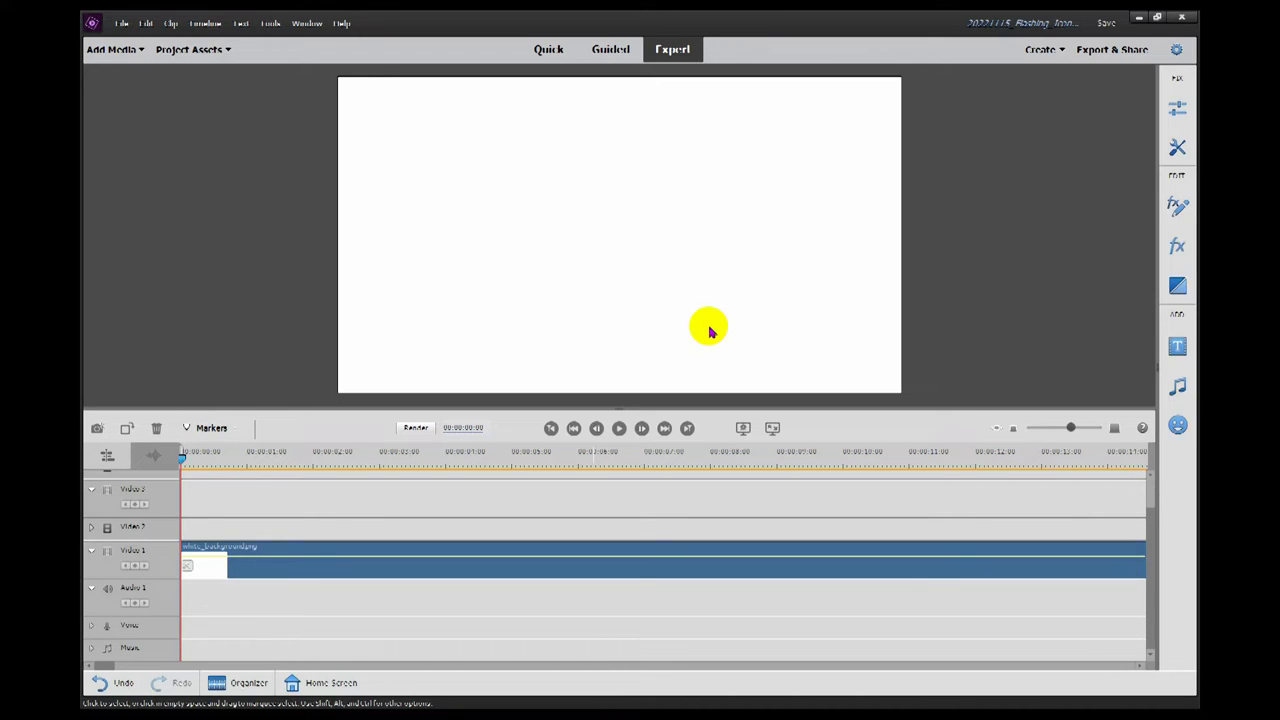
View the program's version information from the Help menu, then close it.
{"action": "left_click", "coordinate": [345, 22]}
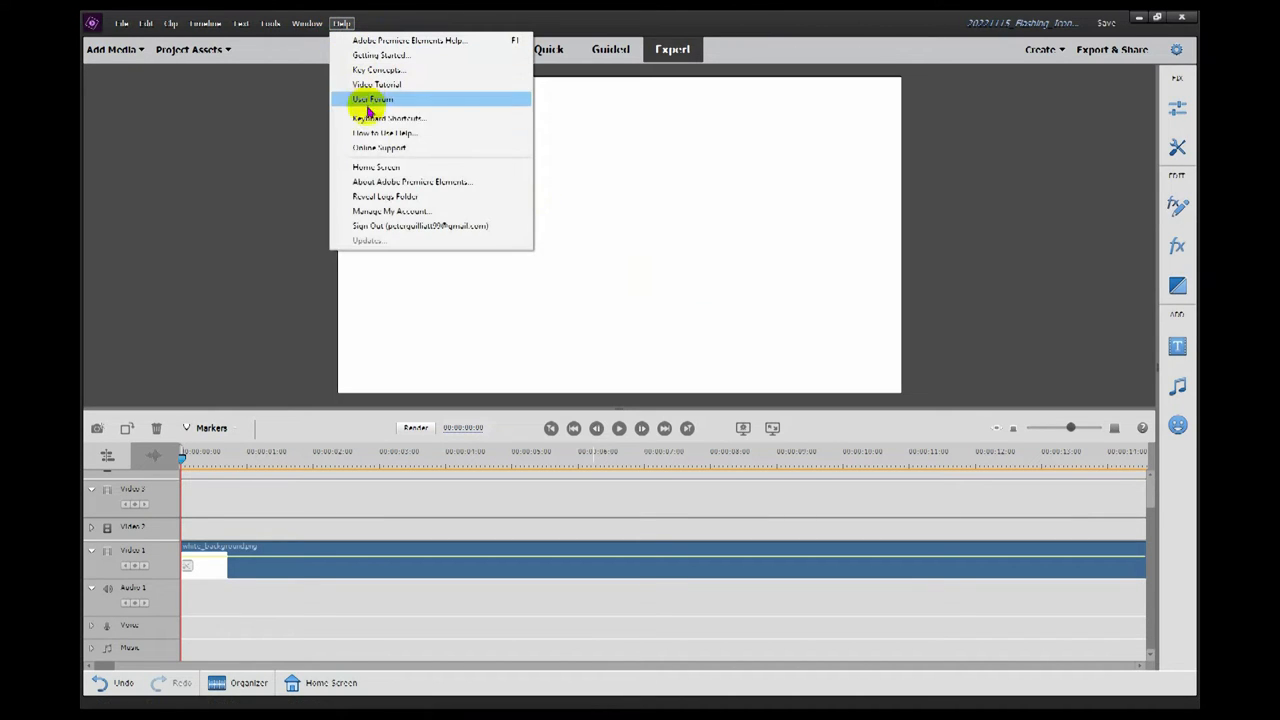
{"action": "left_click", "coordinate": [412, 181]}
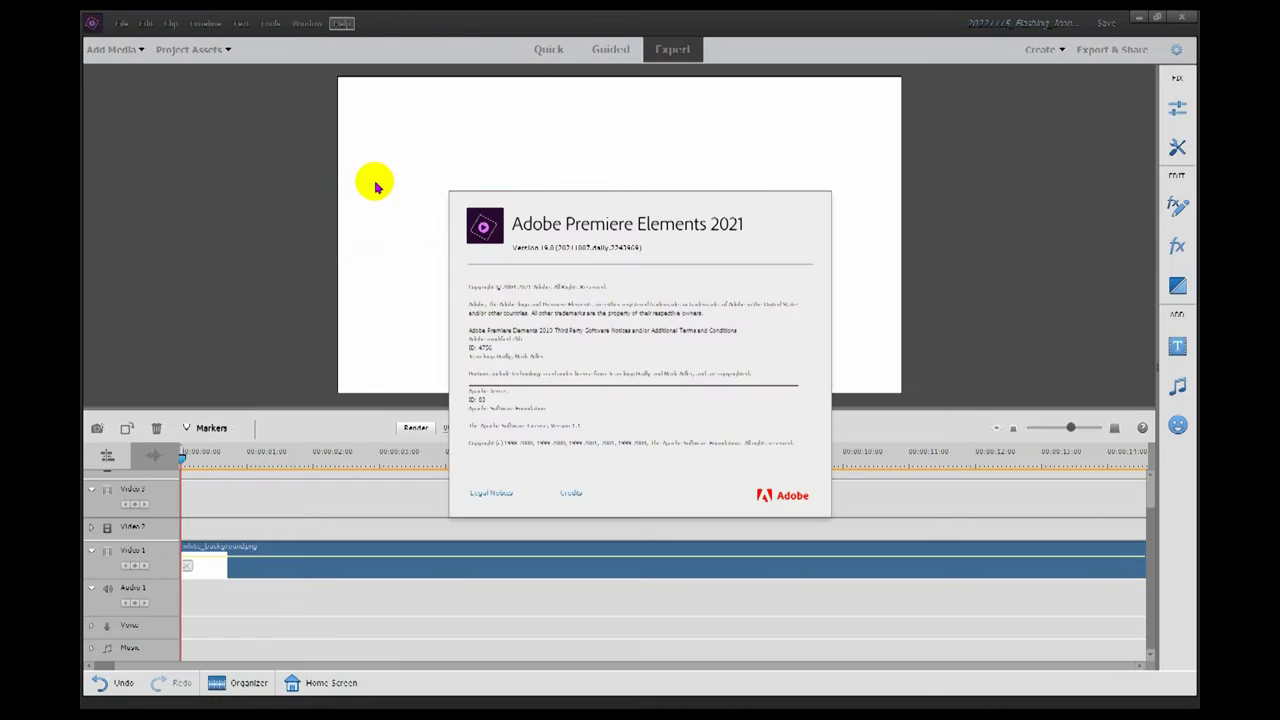
{"action": "mouse_move", "coordinate": [720, 237]}
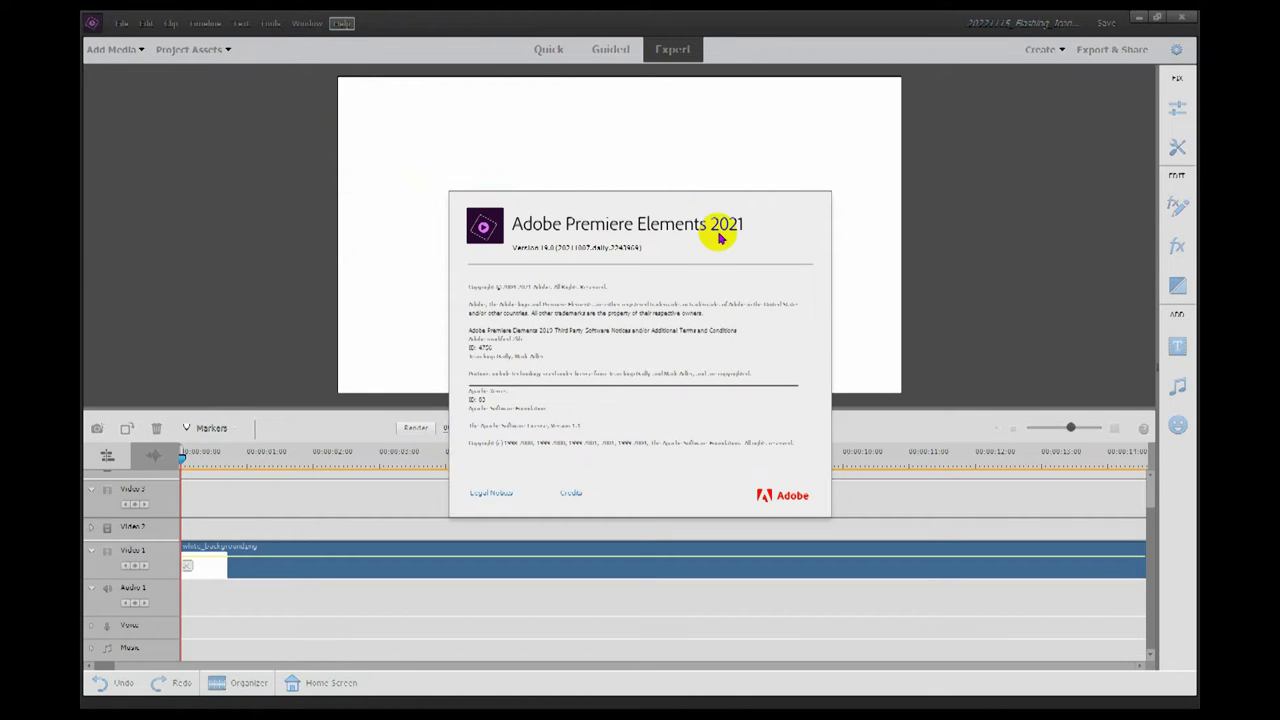
{"action": "mouse_move", "coordinate": [576, 252]}
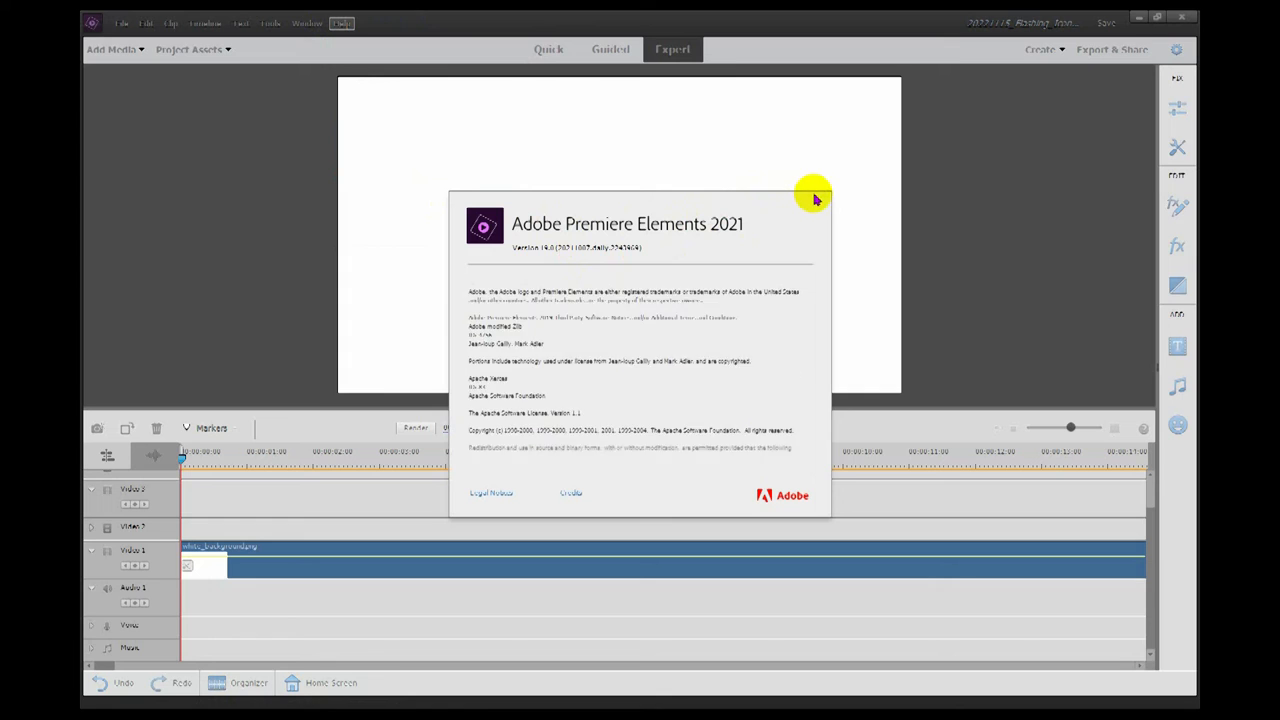
{"action": "left_click", "coordinate": [815, 197]}
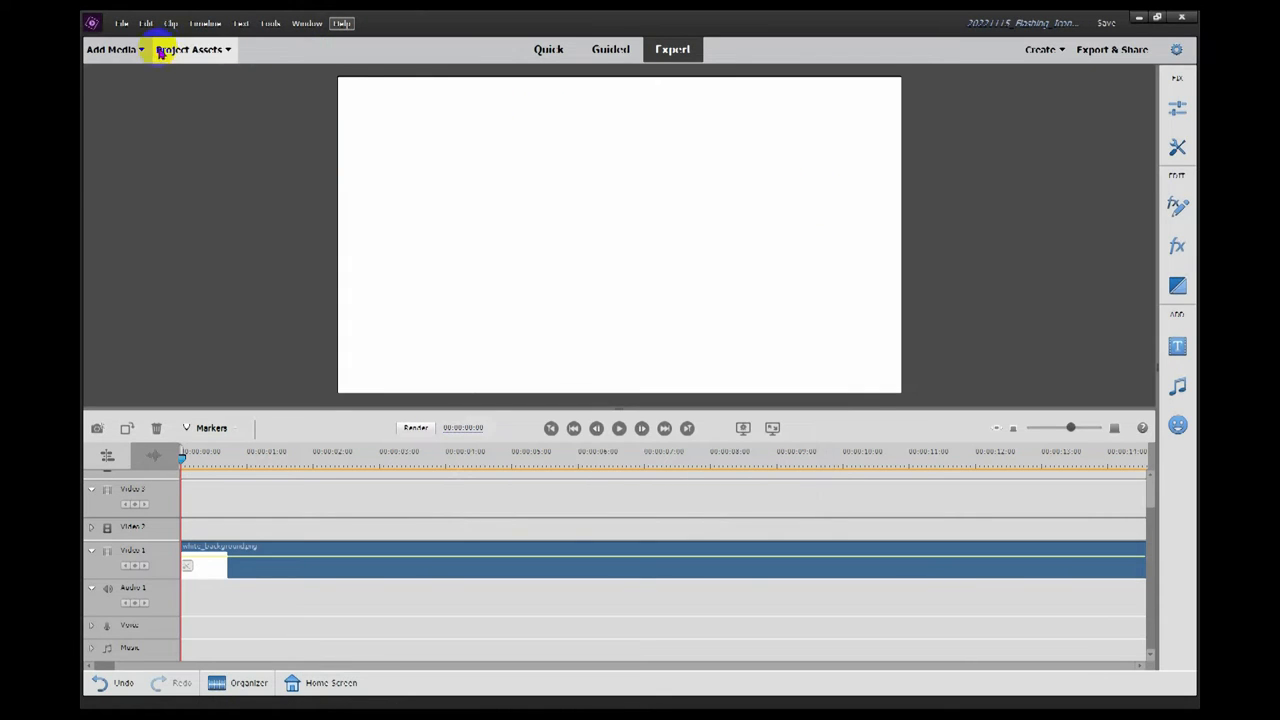
Centre the blue LED dome beneath the rays and select the flashing rays clip.
{"action": "left_click", "coordinate": [193, 48]}
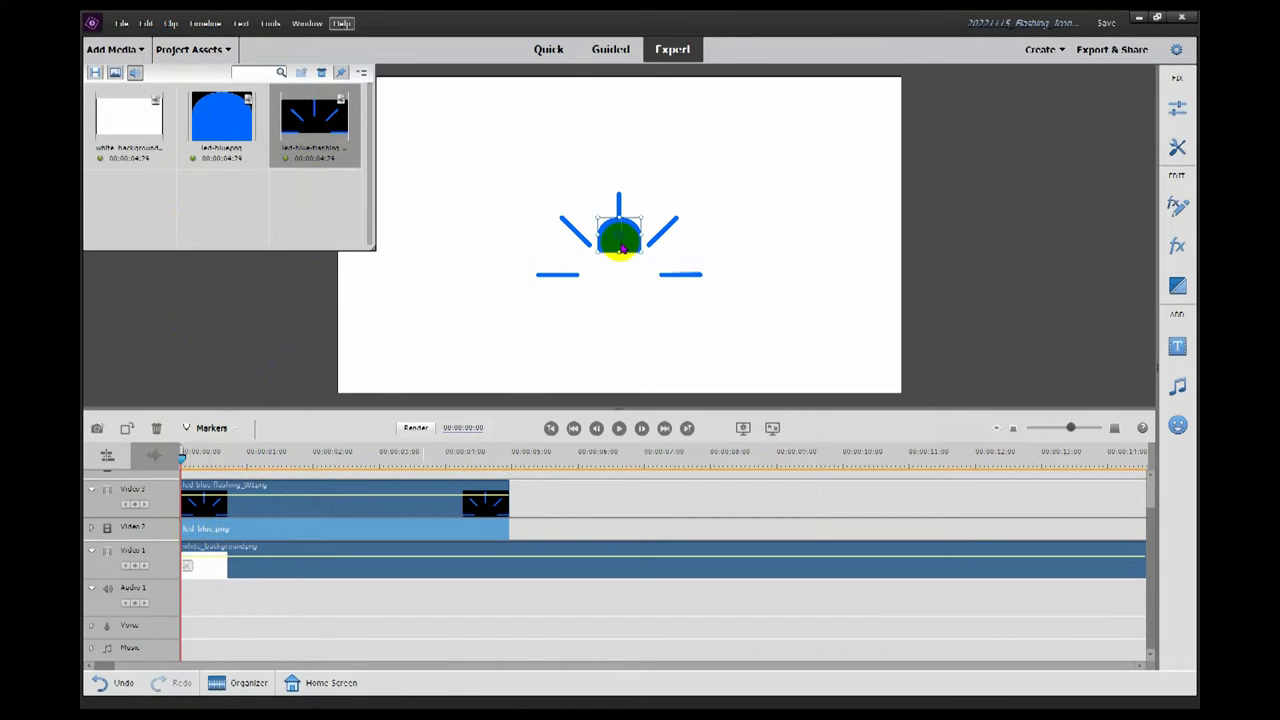
{"action": "left_click_drag", "start_coordinate": [618, 237], "coordinate": [620, 270]}
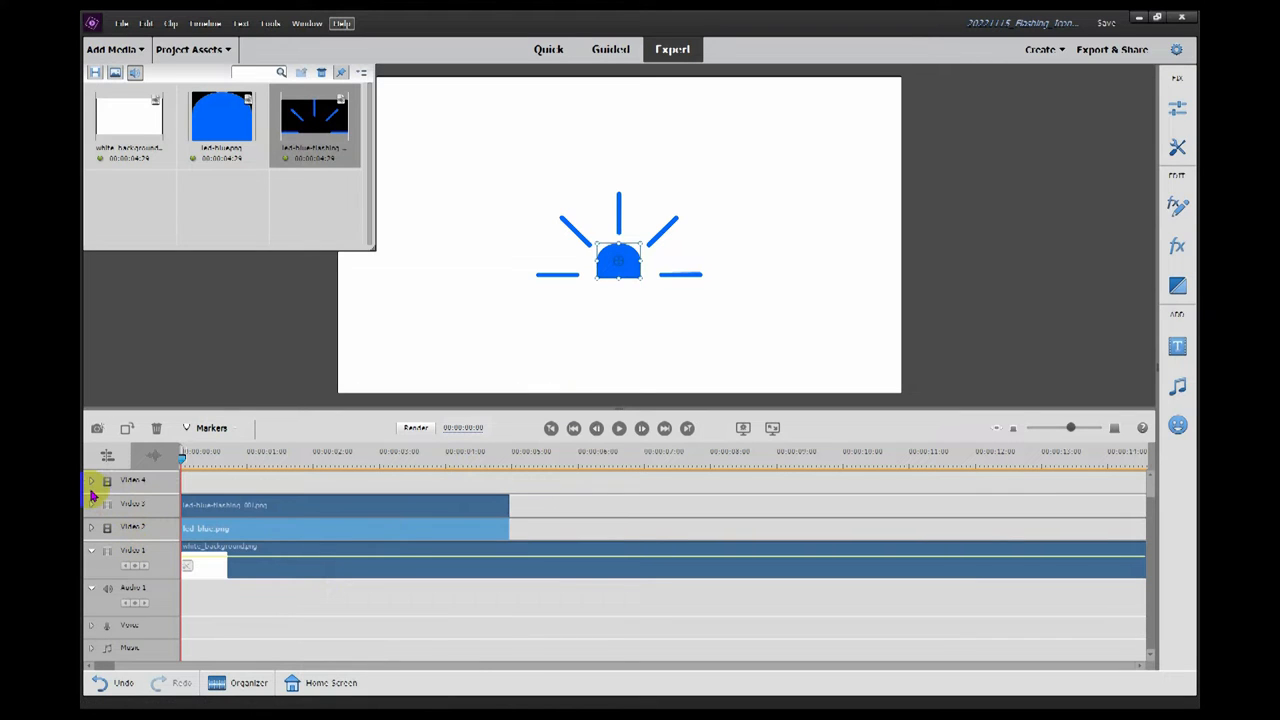
{"action": "left_click", "coordinate": [198, 505]}
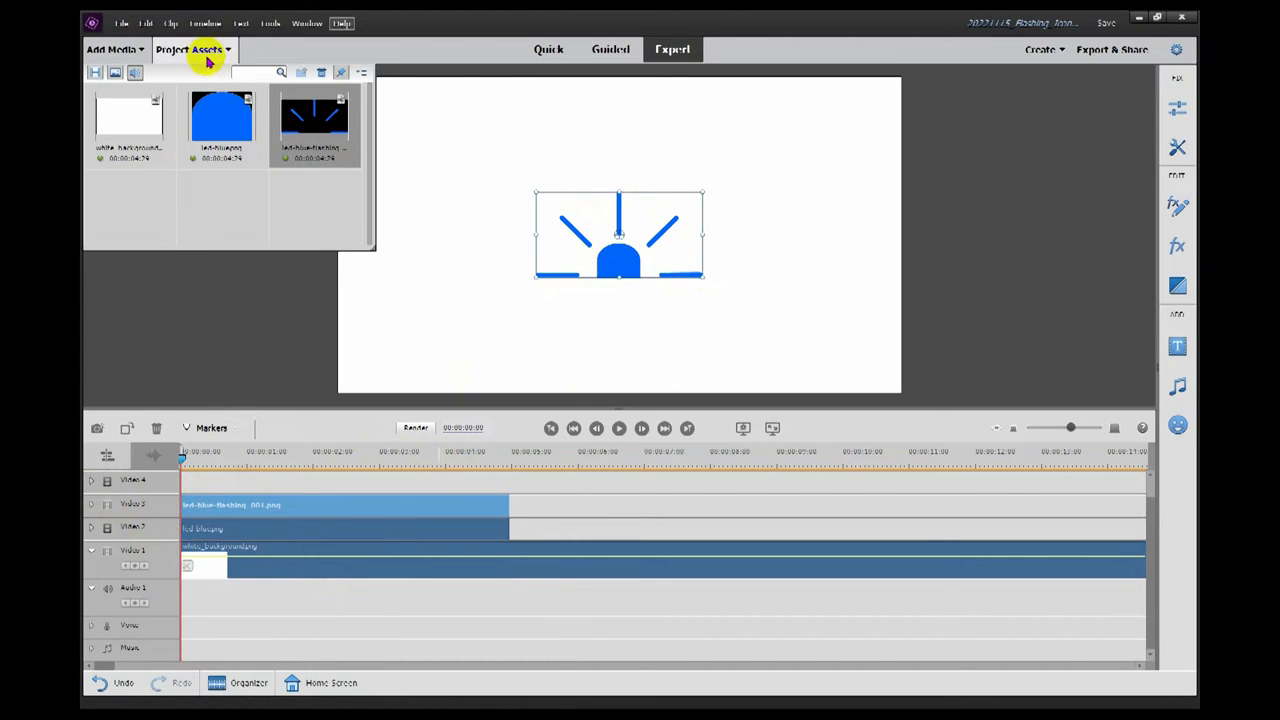
{"action": "left_click", "coordinate": [196, 48]}
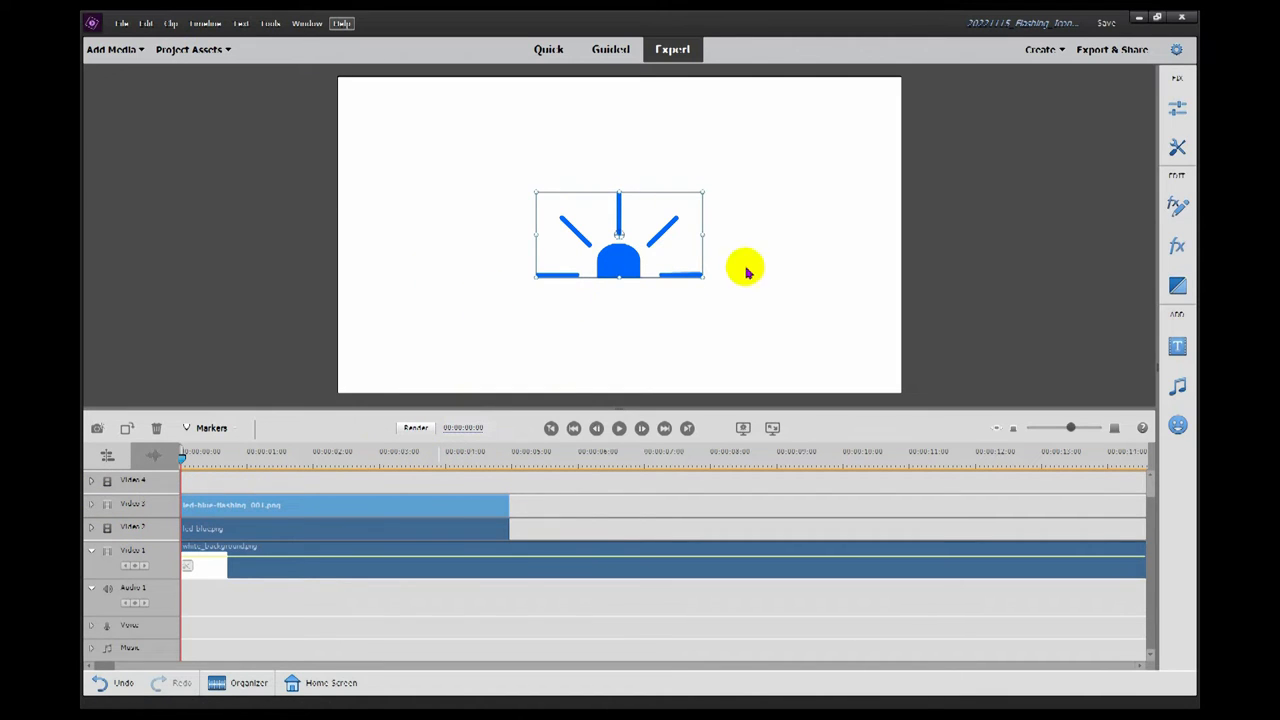
{"action": "mouse_move", "coordinate": [1179, 205]}
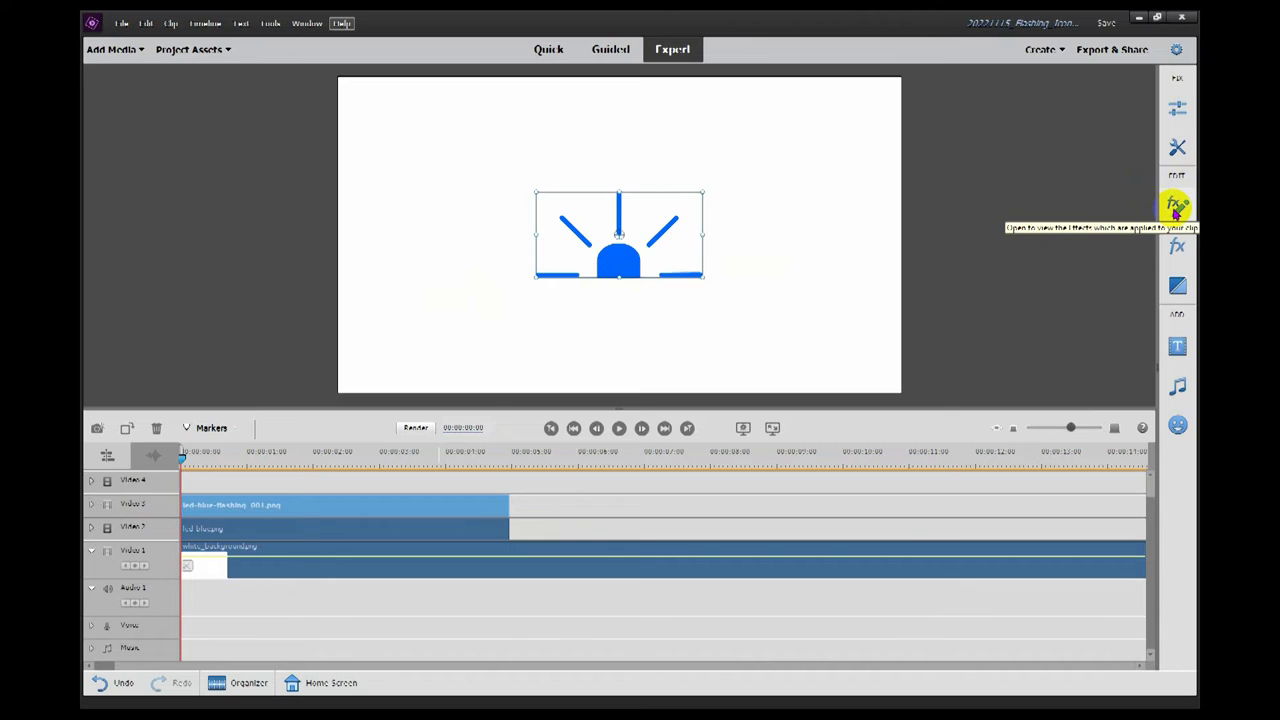
Expand the rays clip's Opacity in Applied Effects and keyframe it at successive playhead positions.
{"action": "left_click", "coordinate": [1177, 205]}
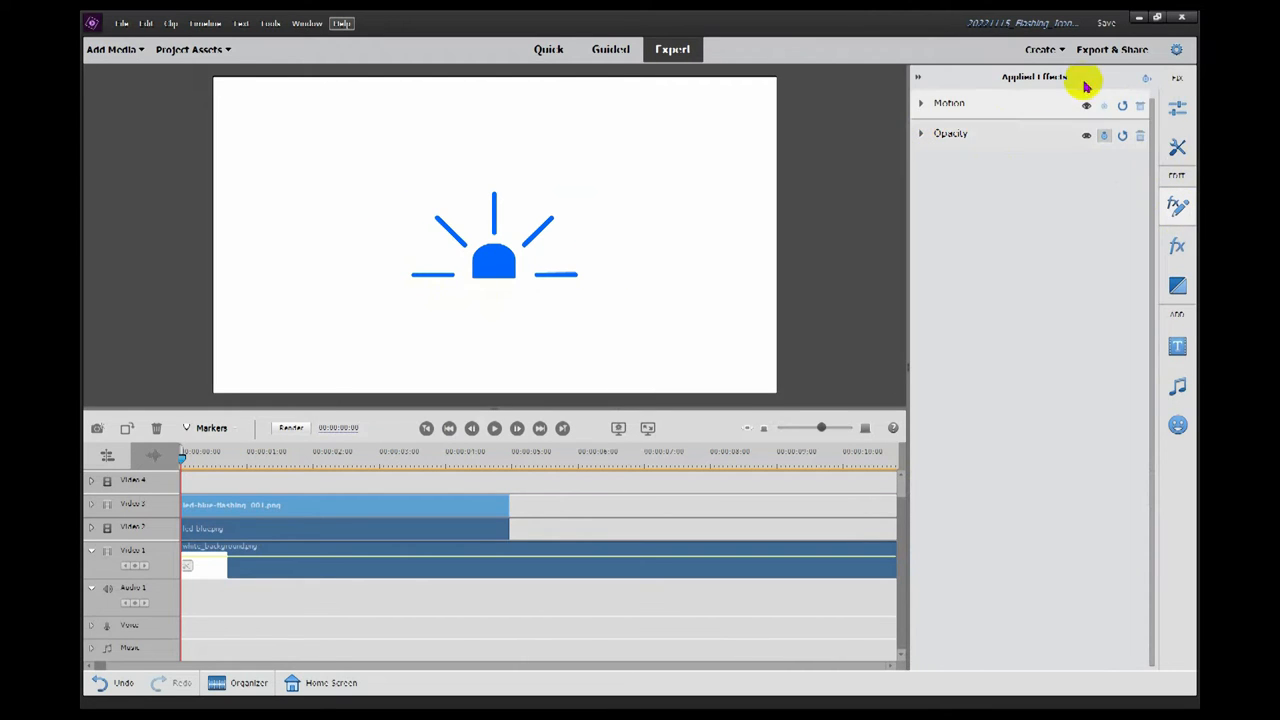
{"action": "left_click", "coordinate": [921, 133]}
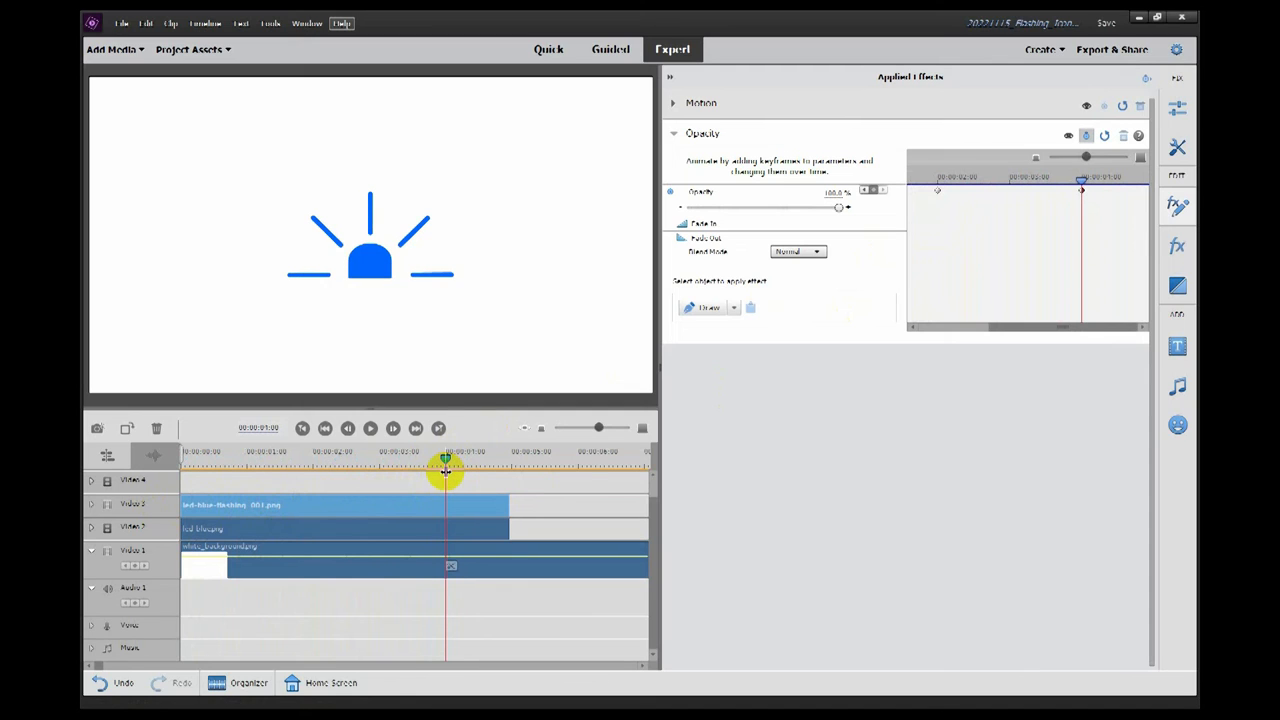
{"action": "left_click", "coordinate": [275, 505]}
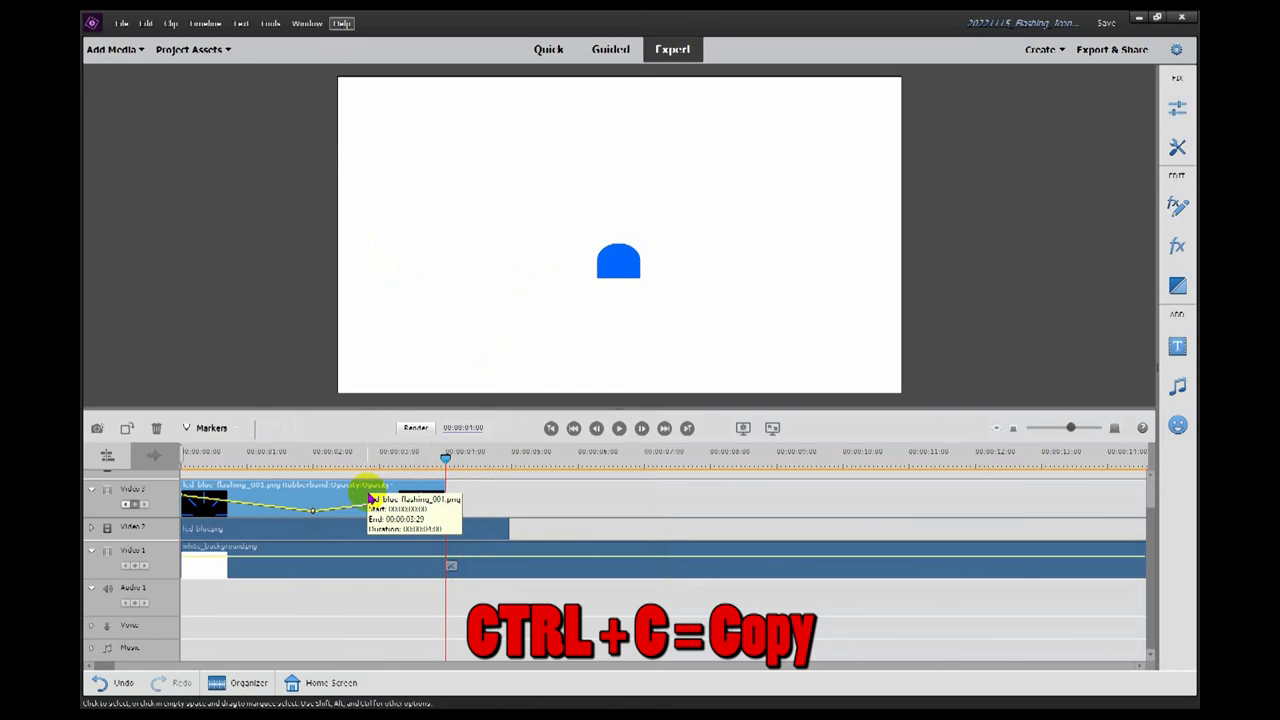
Paste copies of the keyframed rays clip back to back, then scrub the playhead to check.
{"action": "key", "text": "ctrl+v"}
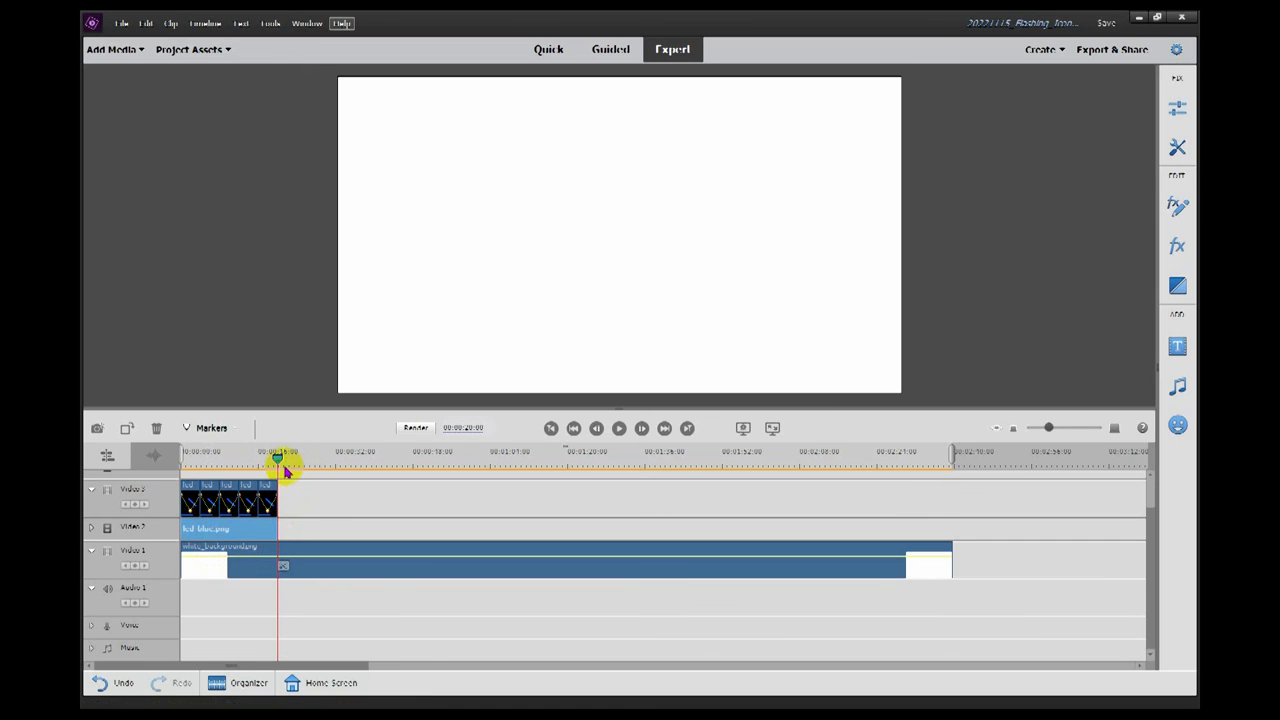
{"action": "left_click_drag", "start_coordinate": [278, 459], "coordinate": [230, 459]}
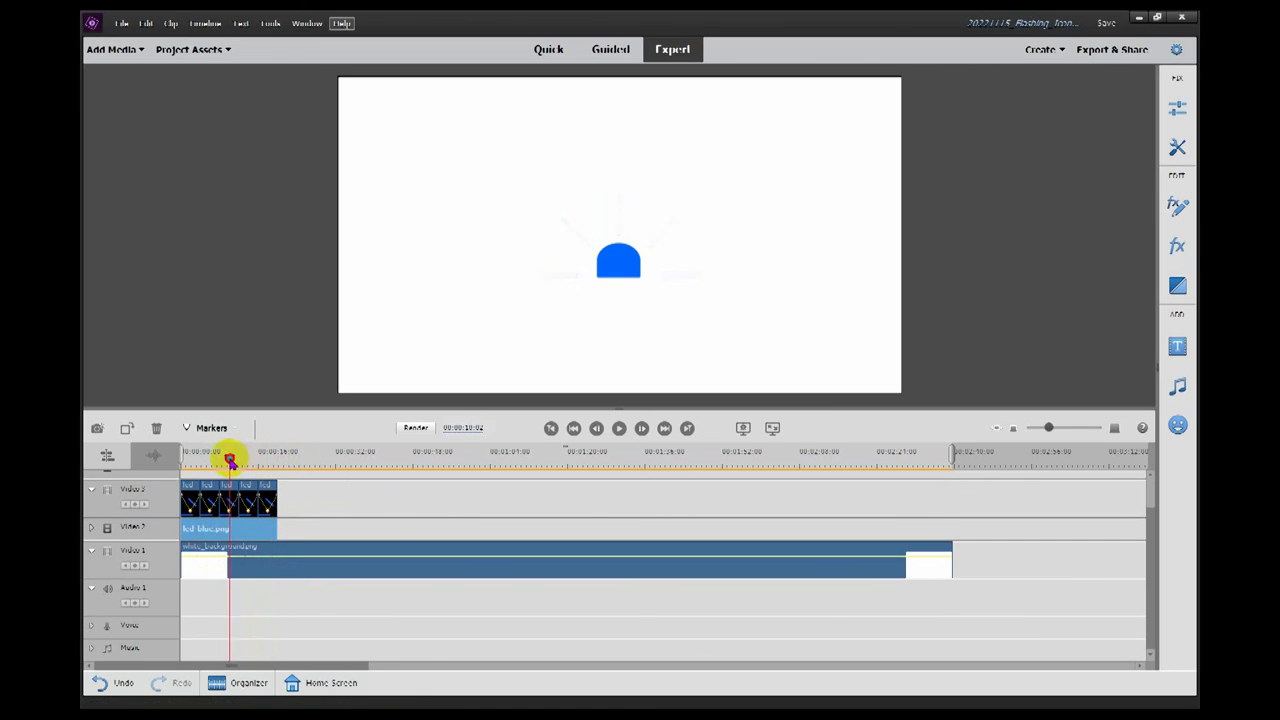
{"action": "left_click_drag", "start_coordinate": [230, 458], "coordinate": [208, 458]}
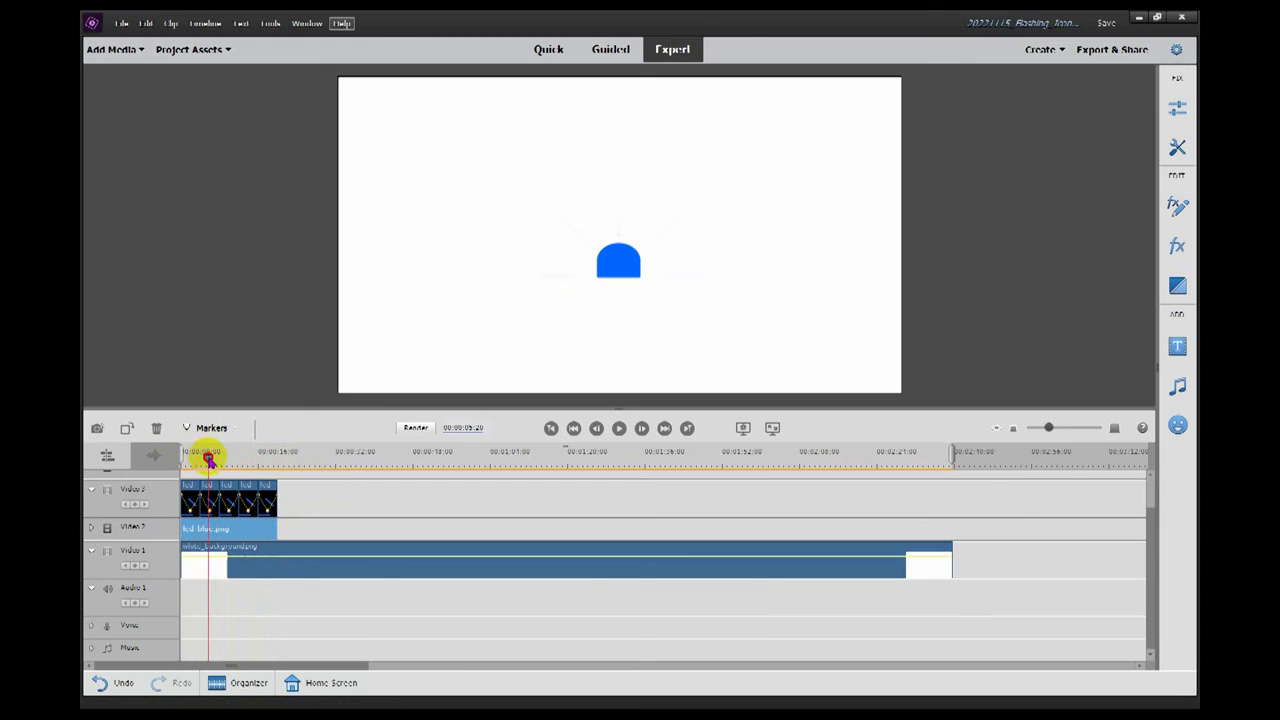
{"action": "left_click_drag", "start_coordinate": [210, 453], "coordinate": [267, 453]}
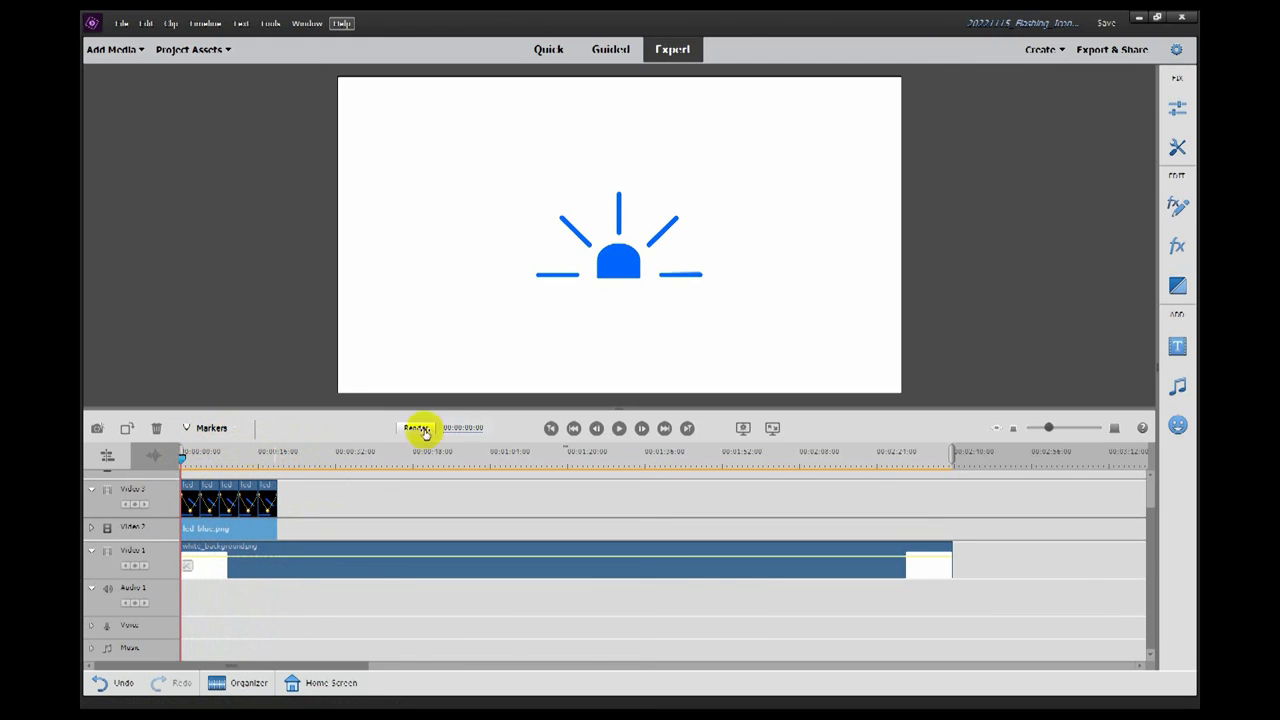
Play and pause the timeline repeatedly to preview the rays flashing around the LED.
{"action": "left_click", "coordinate": [618, 429]}
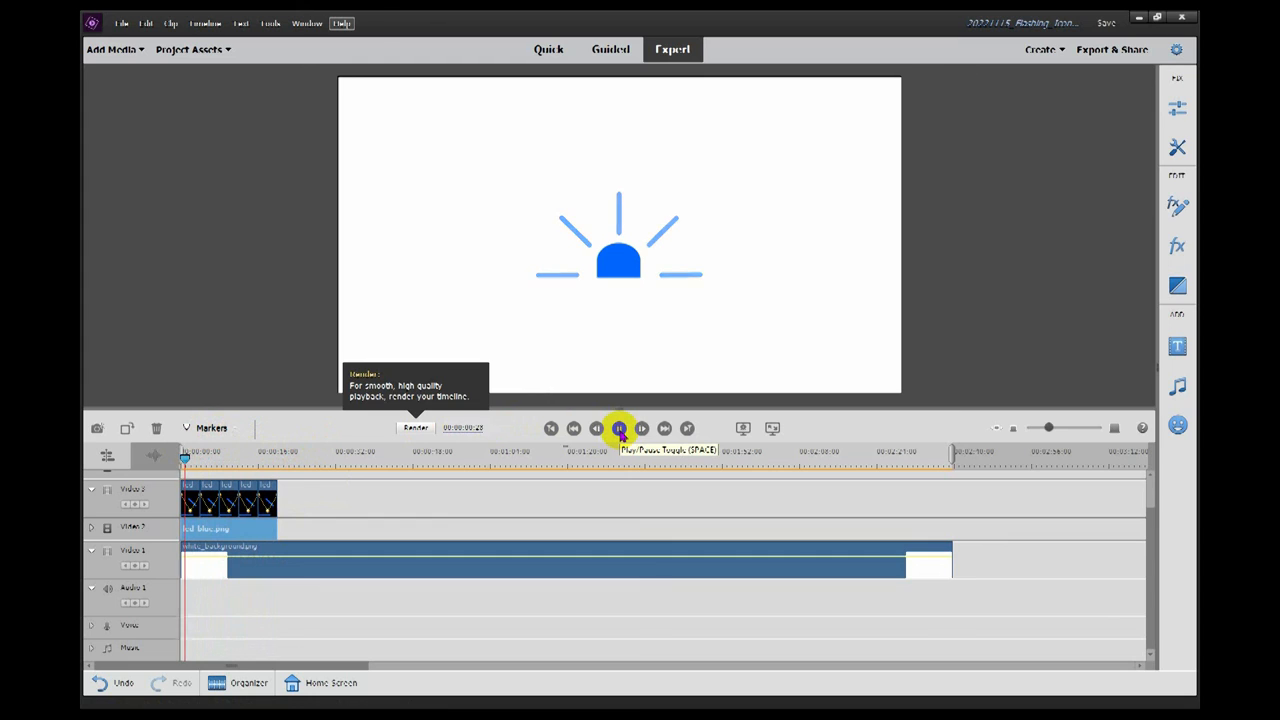
{"action": "left_click", "coordinate": [617, 429]}
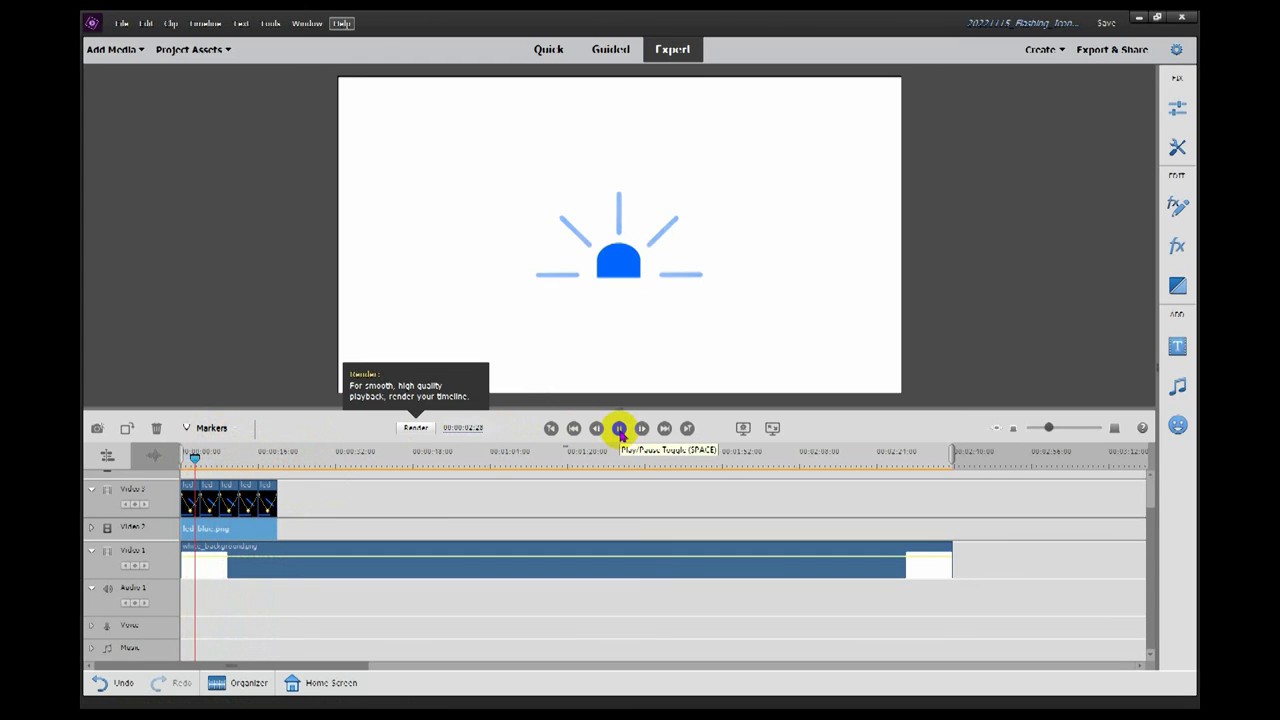
{"action": "left_click", "coordinate": [618, 429]}
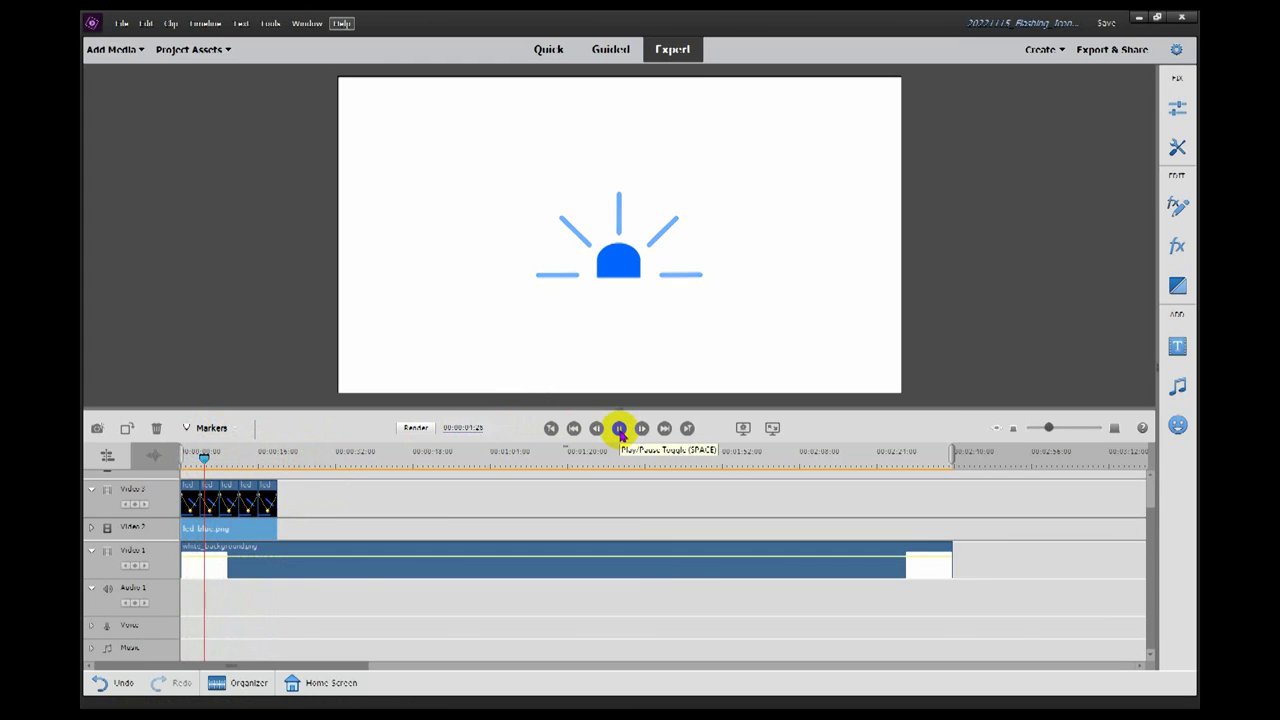
{"action": "left_click", "coordinate": [616, 429]}
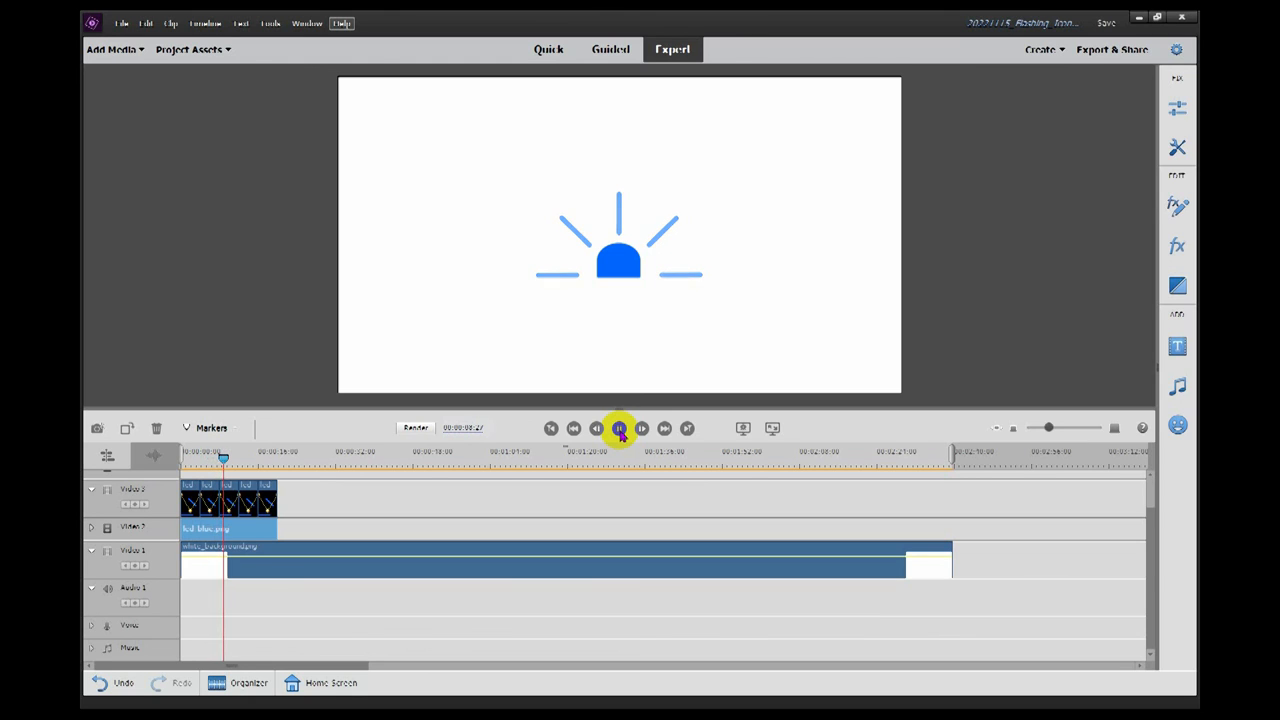
{"action": "left_click", "coordinate": [619, 429]}
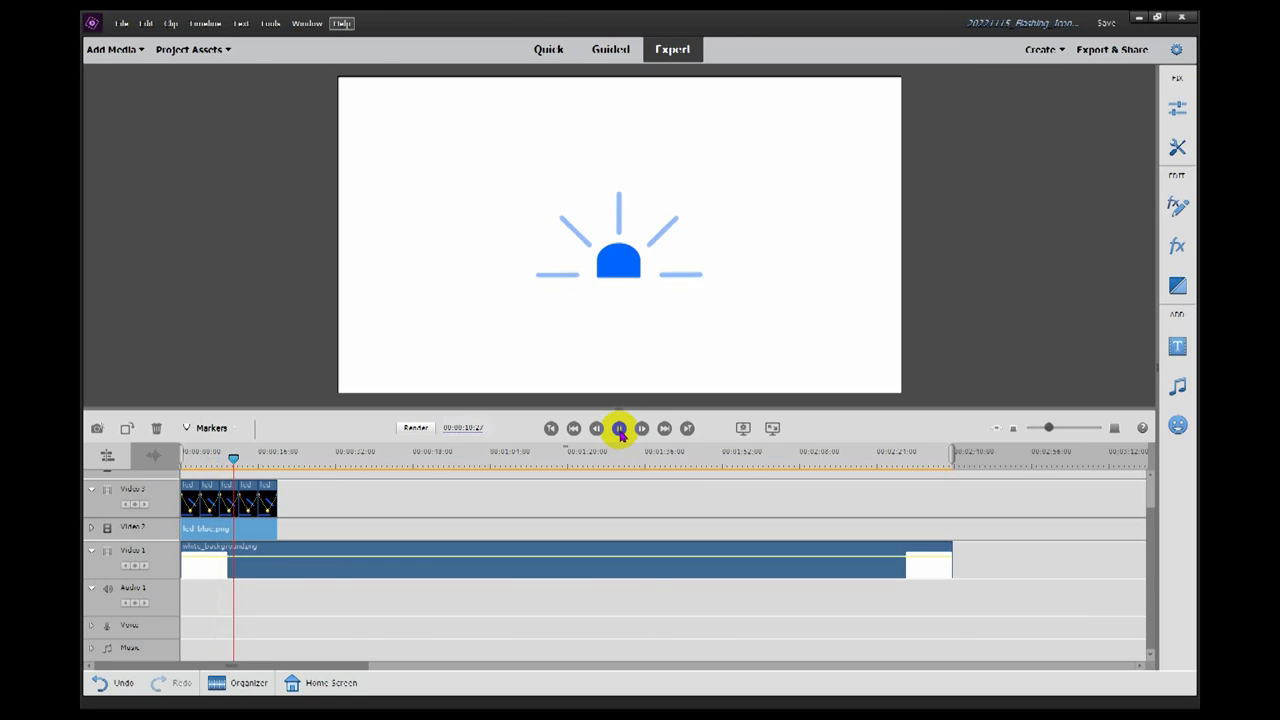
{"action": "left_click", "coordinate": [617, 429]}
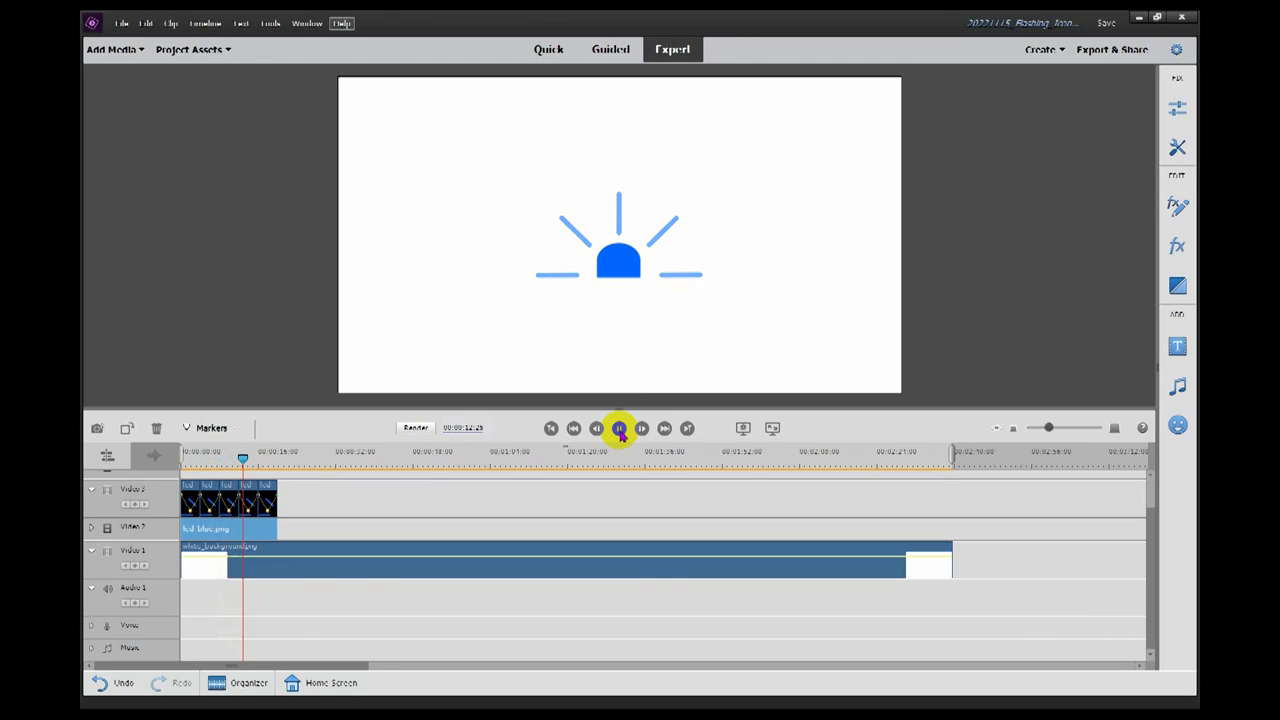